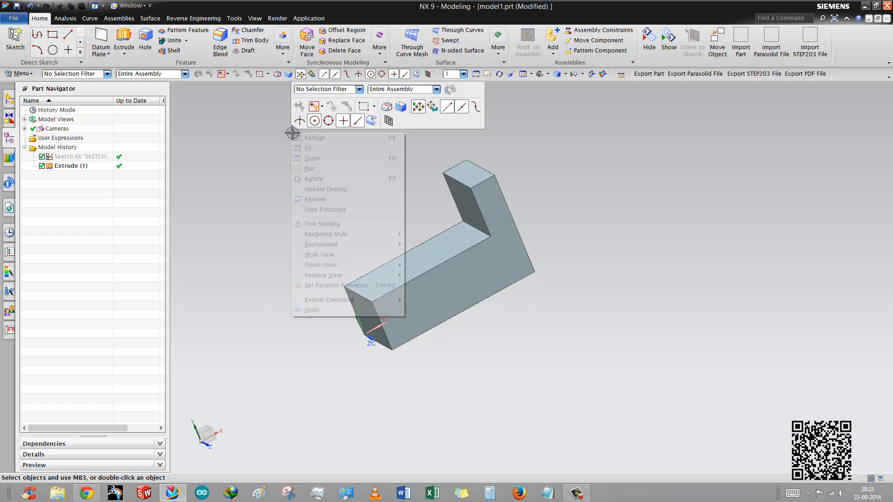
Step: Briefly start a chamfer, cancel it, and reopen the Extrude (1) feature for review
left_click(306, 141)
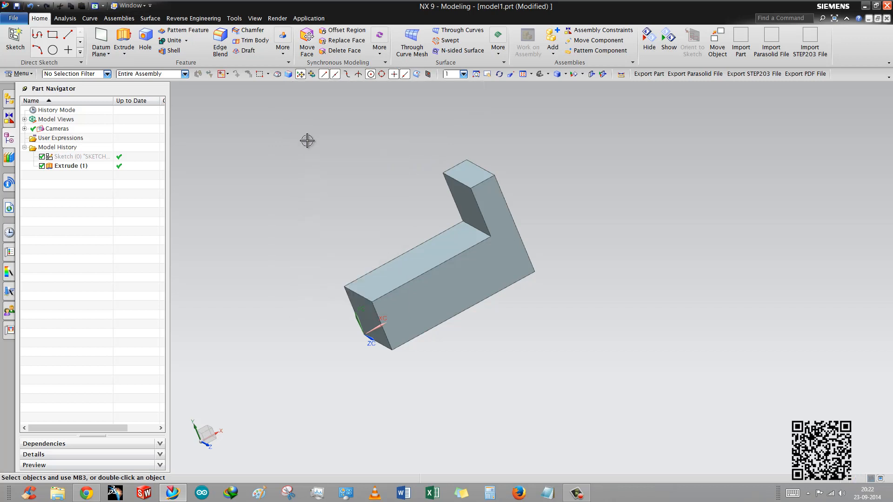
right_click(308, 140)
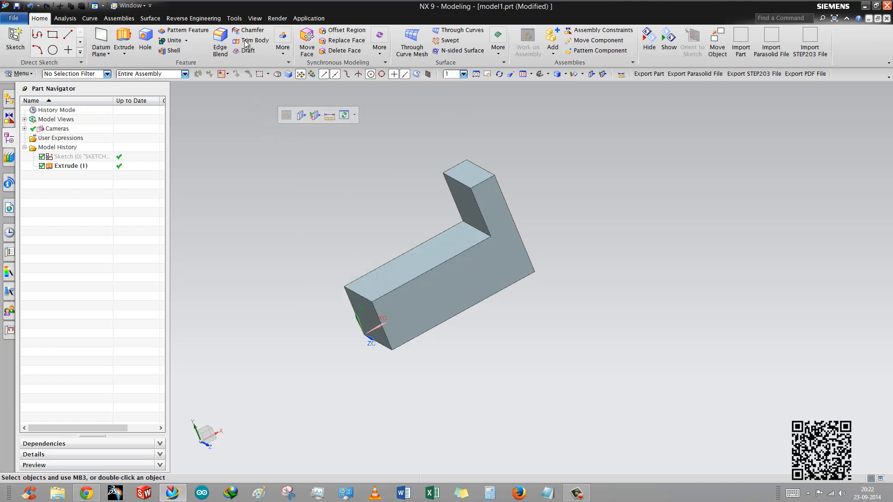
left_click(252, 30)
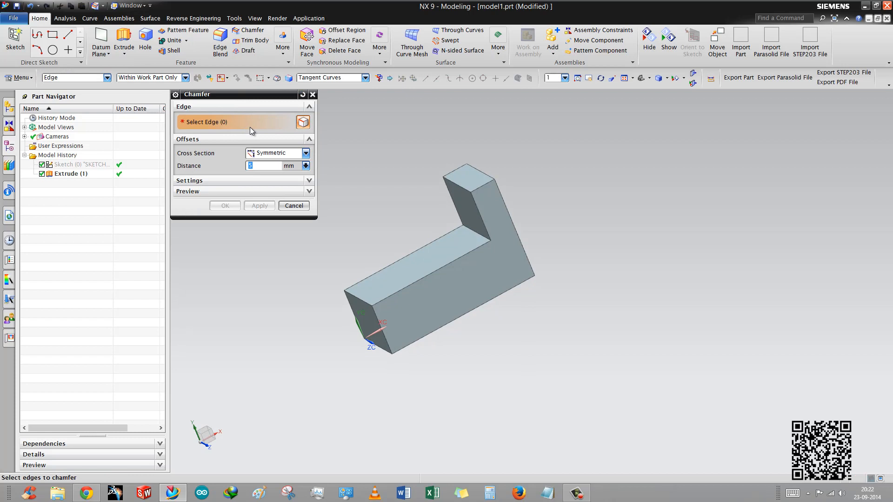
left_click(293, 206)
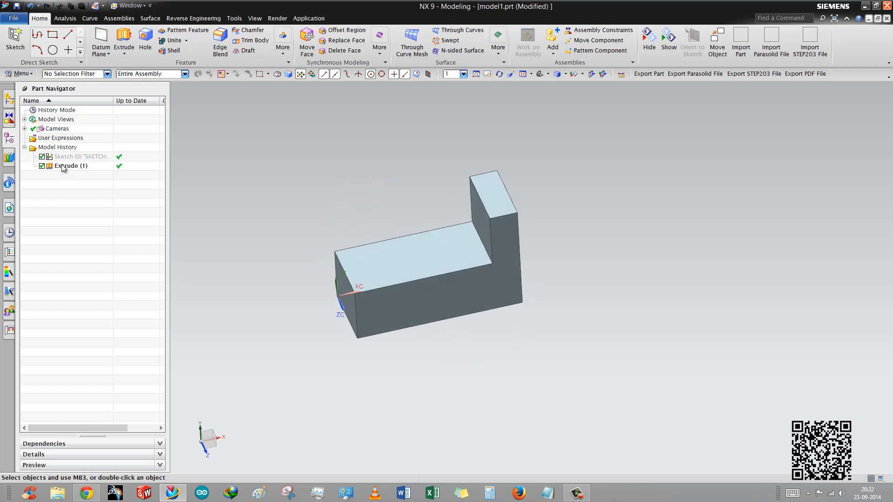
double_click(75, 156)
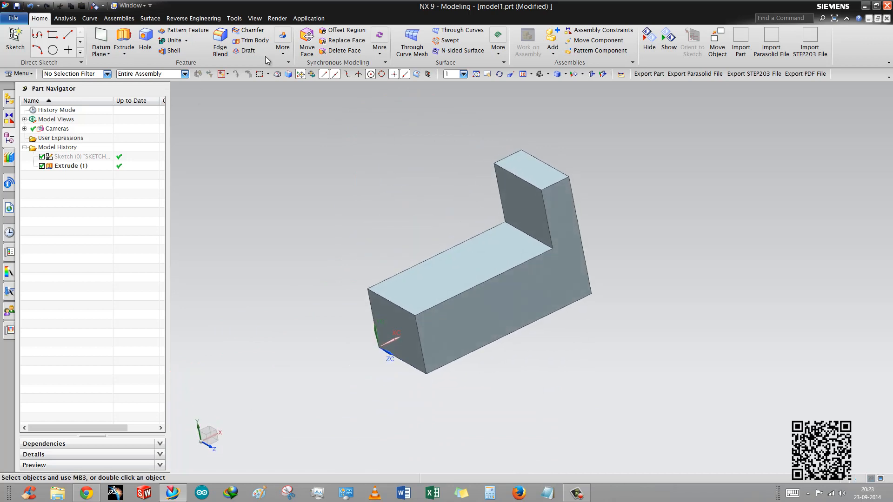
Step: Begin a new symmetric 5 mm chamfer with Offset Method set to Offset Edges along Faces
left_click(252, 30)
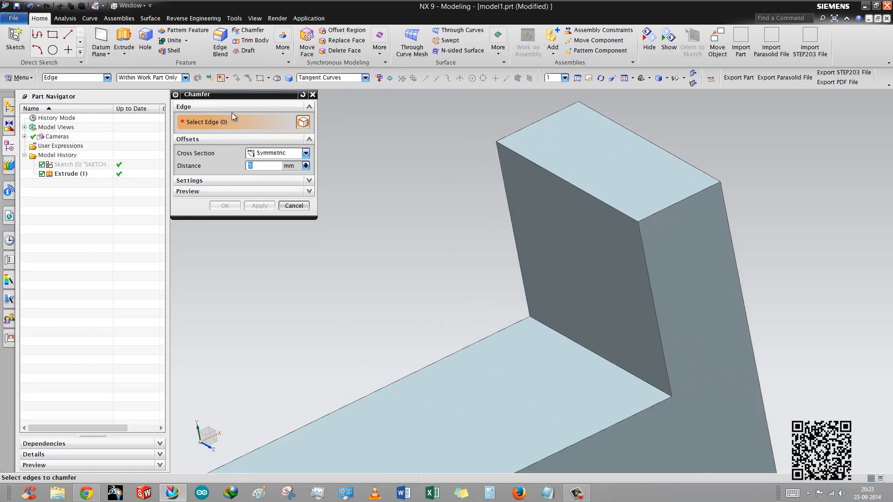
mouse_move(197, 133)
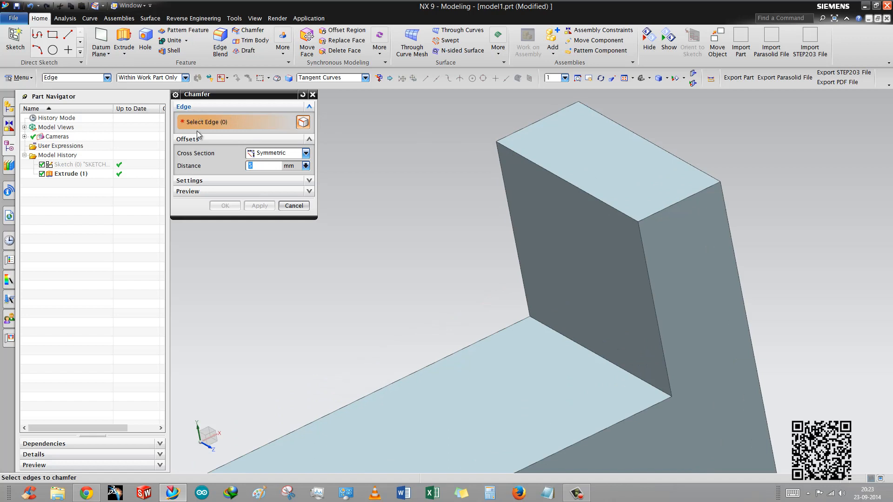
mouse_move(200, 148)
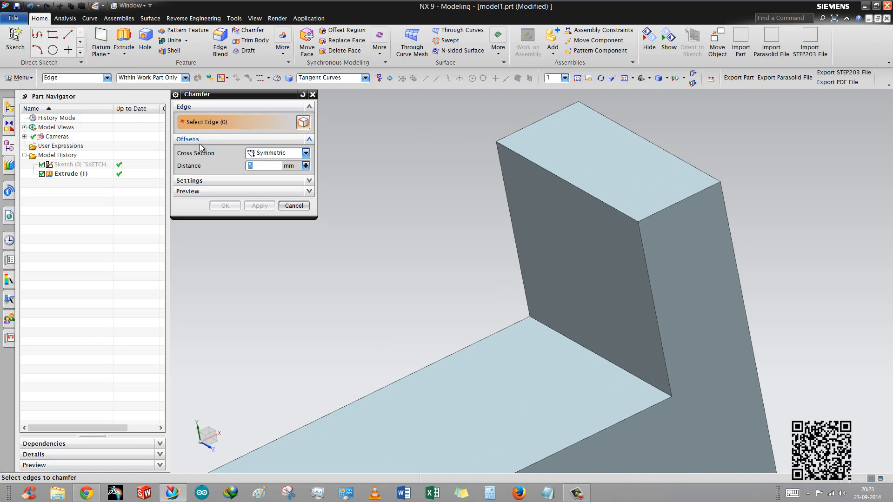
left_click(188, 181)
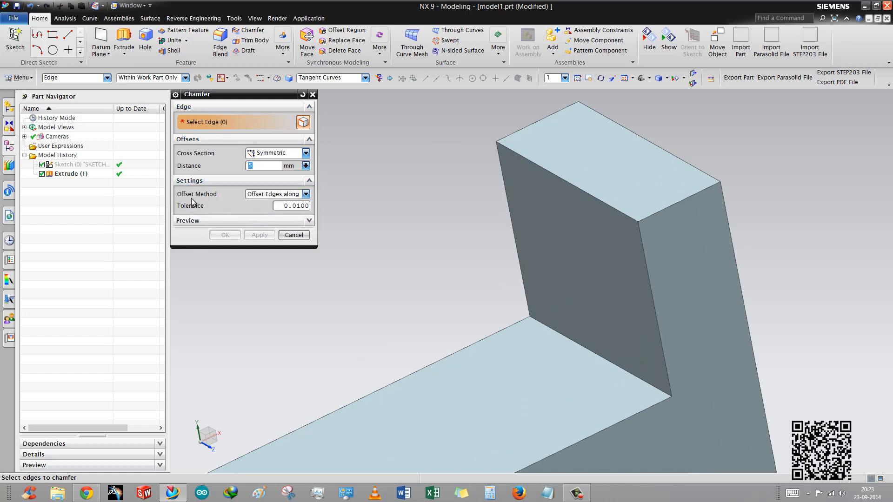
left_click(306, 194)
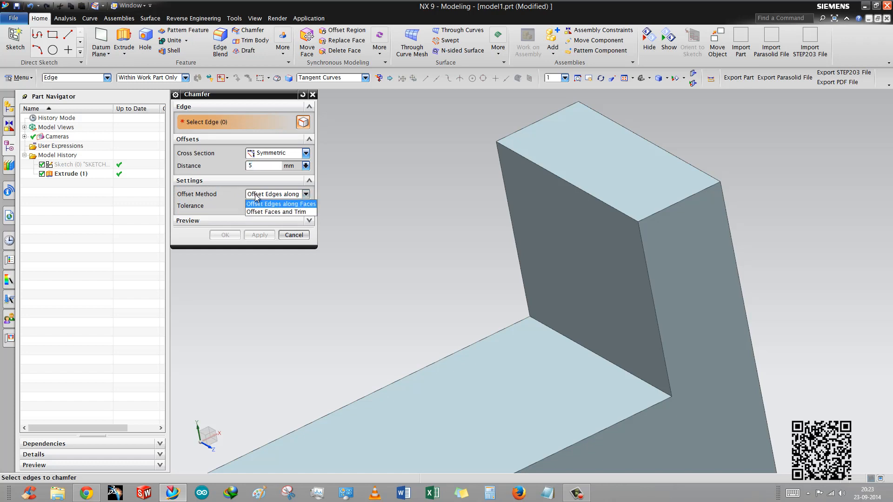
mouse_move(262, 211)
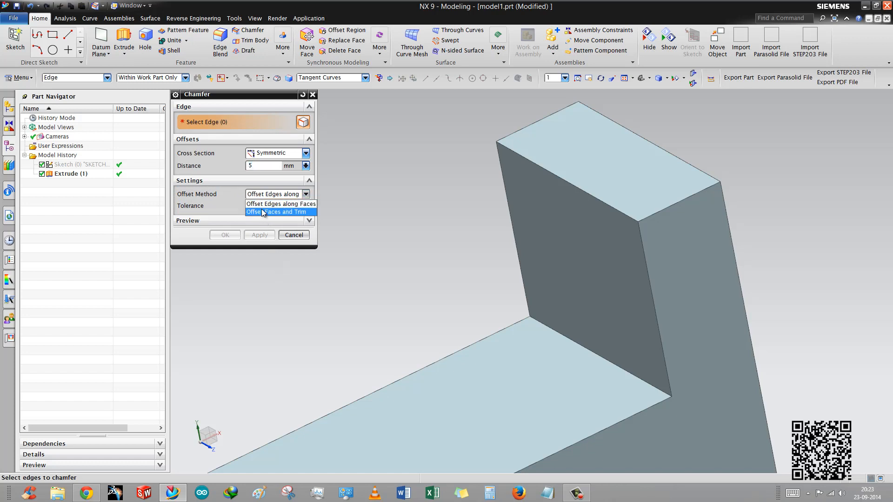
mouse_move(280, 204)
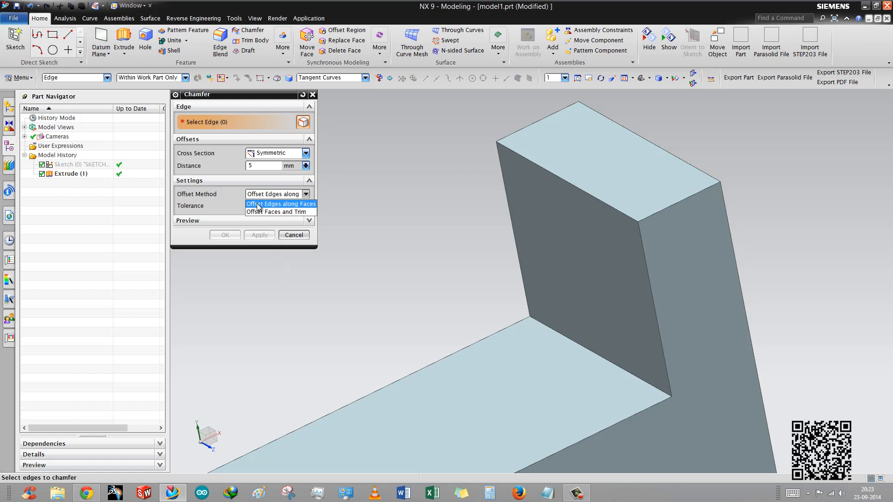
left_click(279, 203)
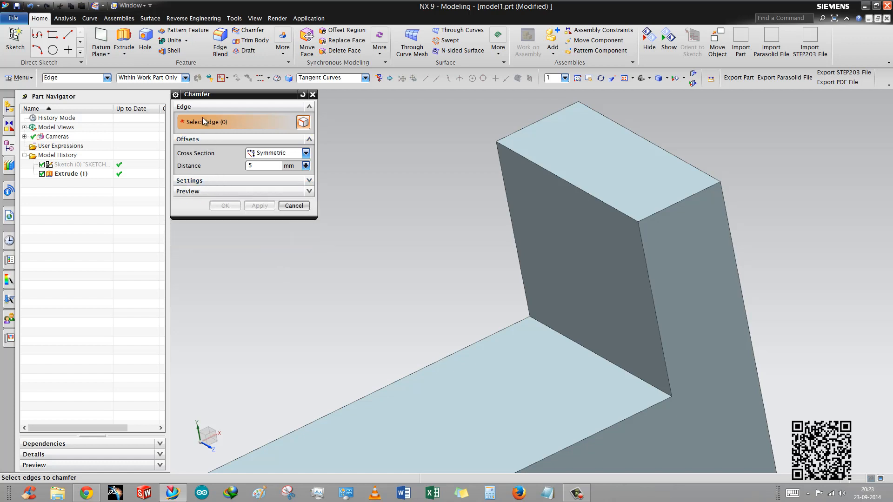
mouse_move(190, 135)
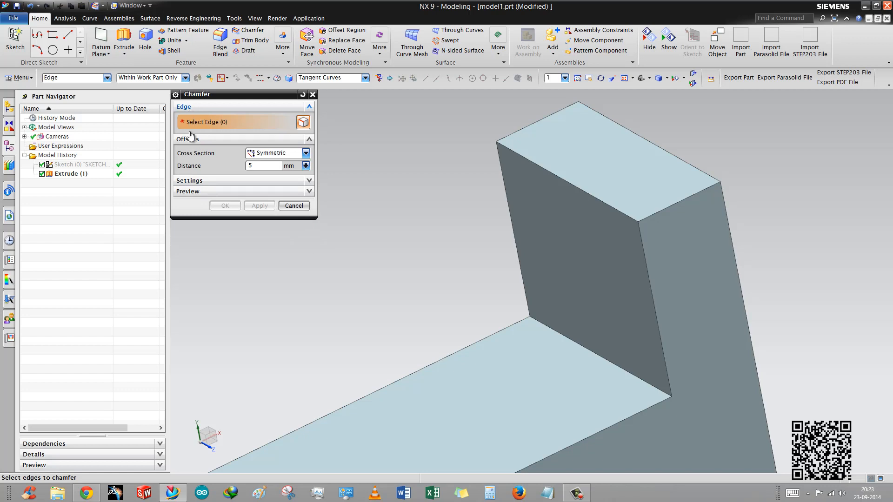
mouse_move(191, 140)
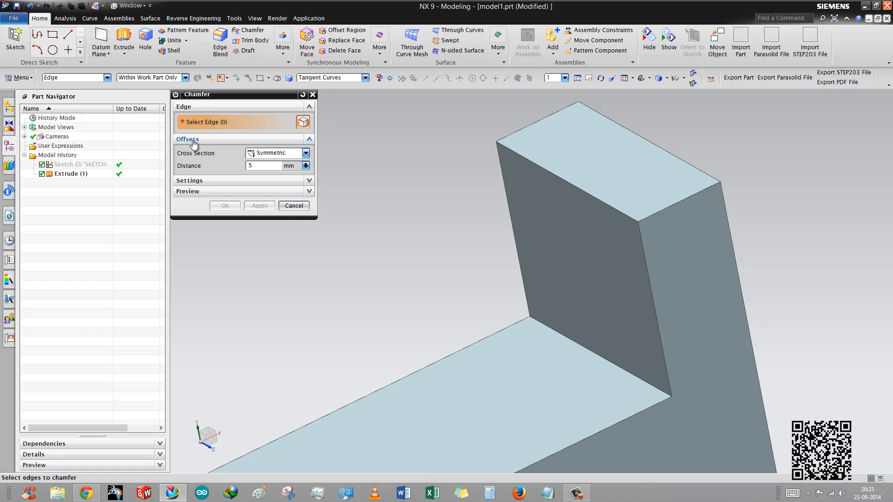
mouse_move(571, 186)
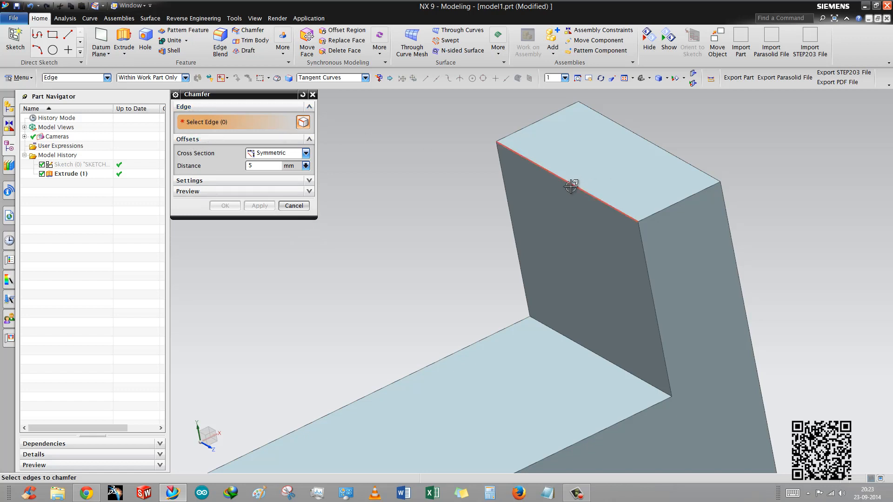
Step: Pick the top edge of the tall arm and keep the Symmetric cross section
left_click(570, 186)
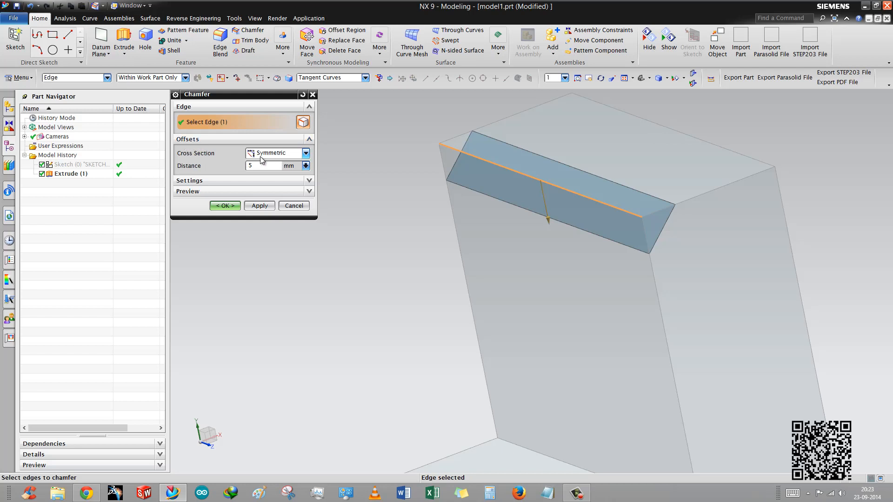
left_click(305, 152)
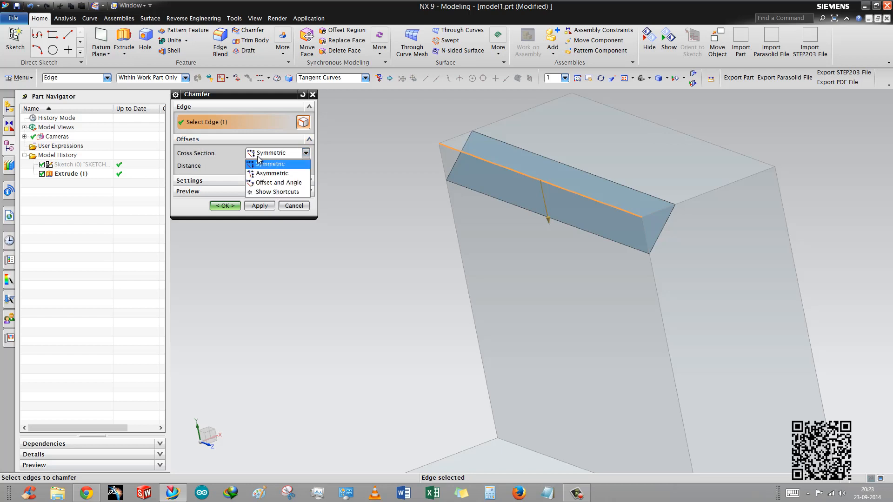
mouse_move(260, 169)
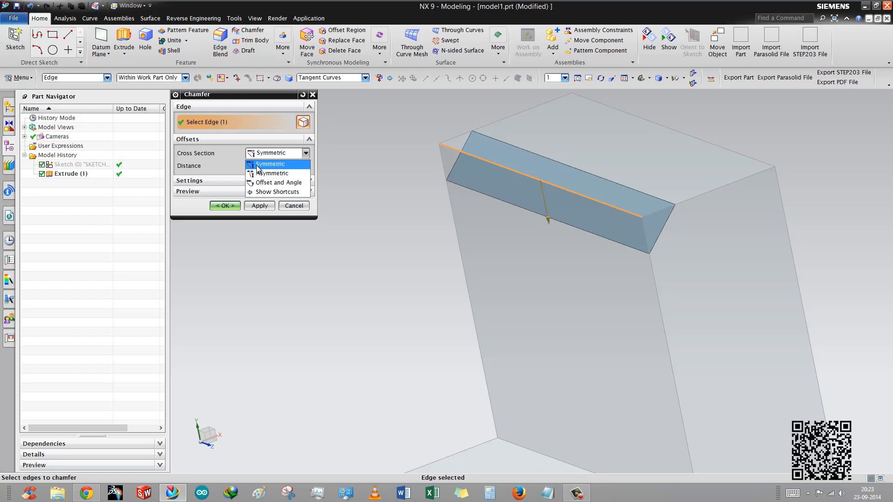
mouse_move(278, 182)
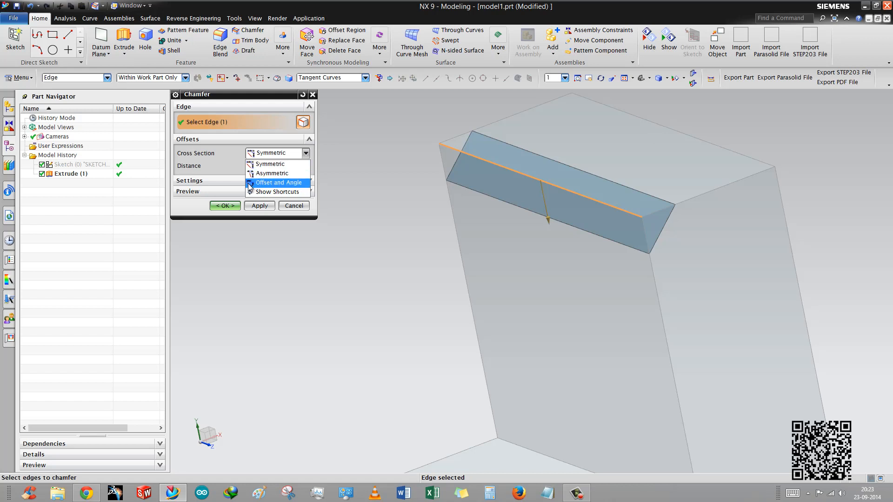
mouse_move(277, 191)
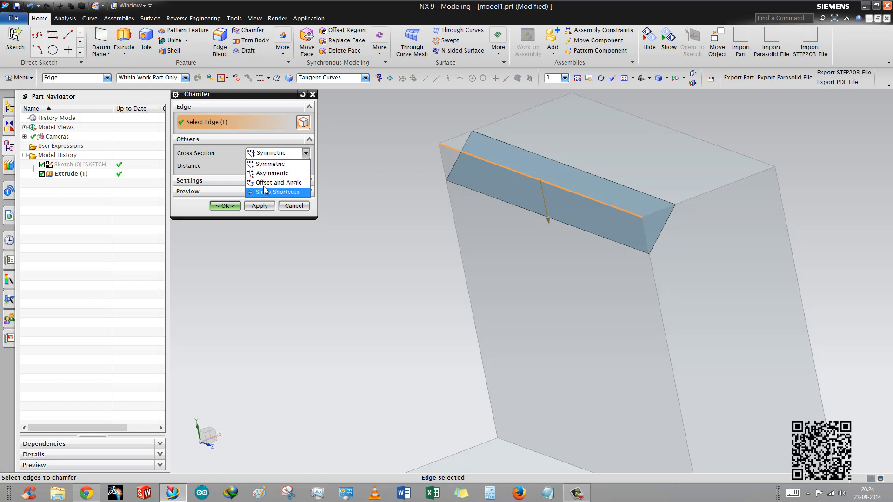
mouse_move(265, 182)
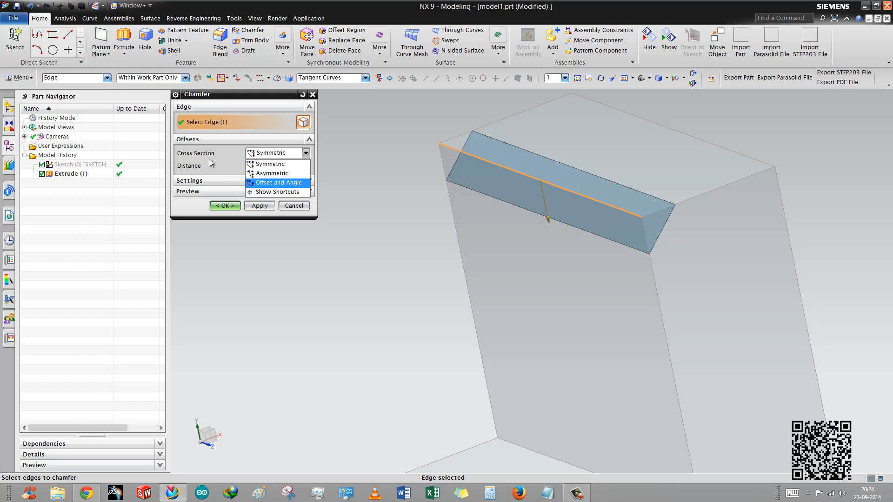
left_click(269, 164)
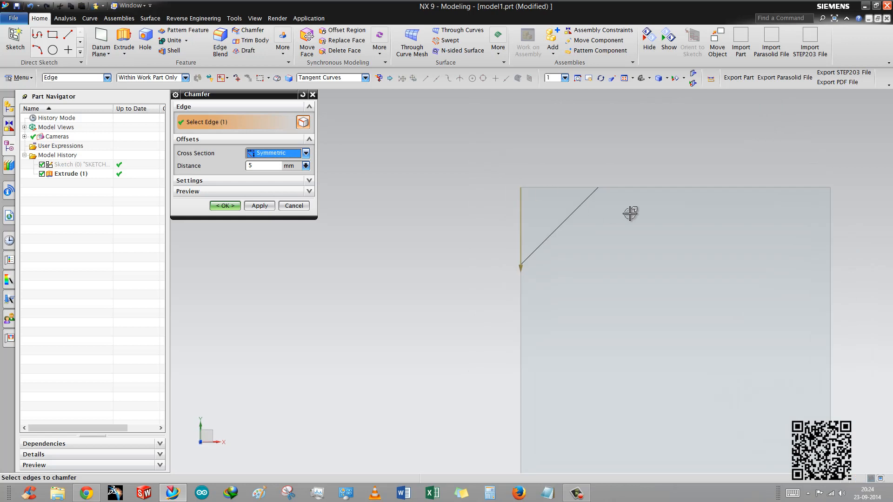
mouse_move(486, 196)
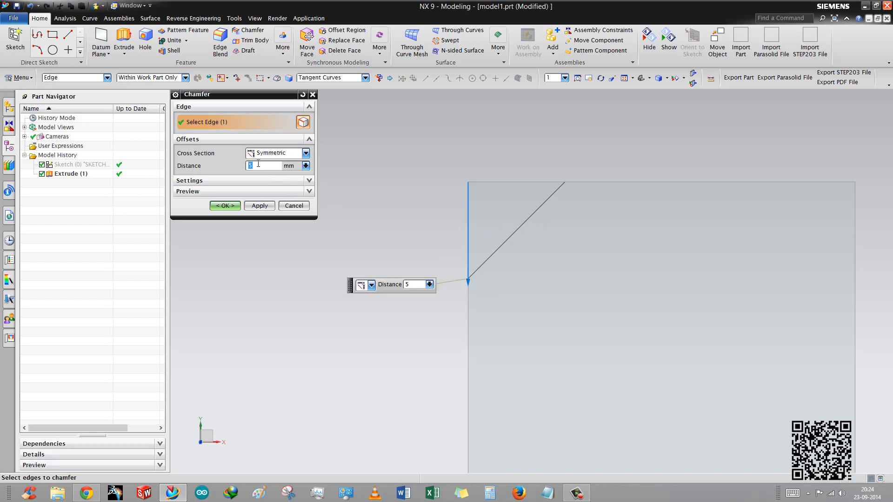
Step: Set the distance to 10 mm and confirm, creating Chamfer (2) on the tall arm's top edge
type("10")
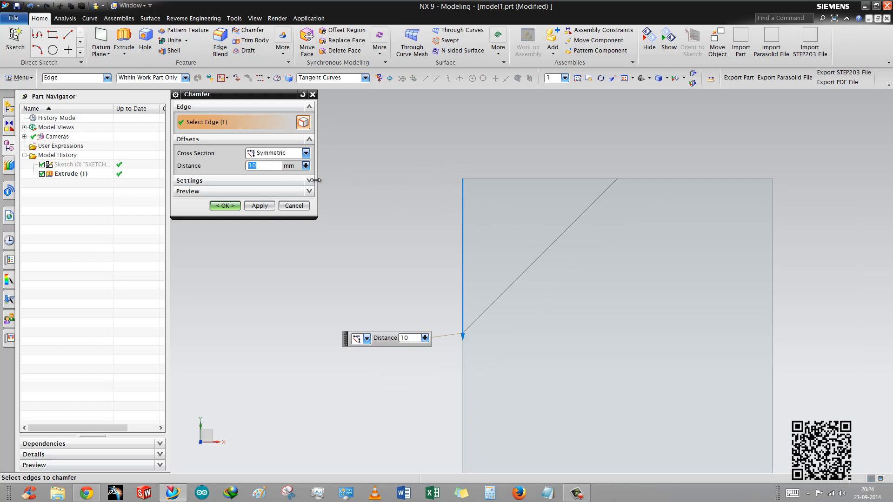
mouse_move(305, 176)
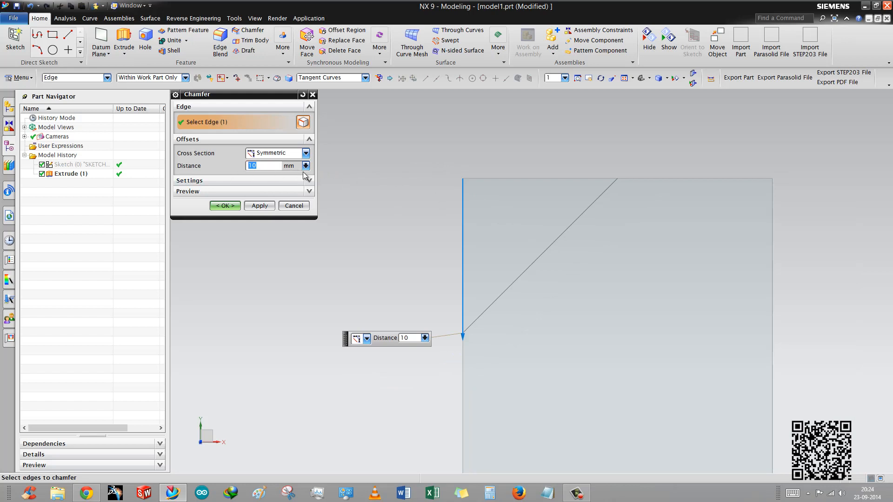
mouse_move(464, 333)
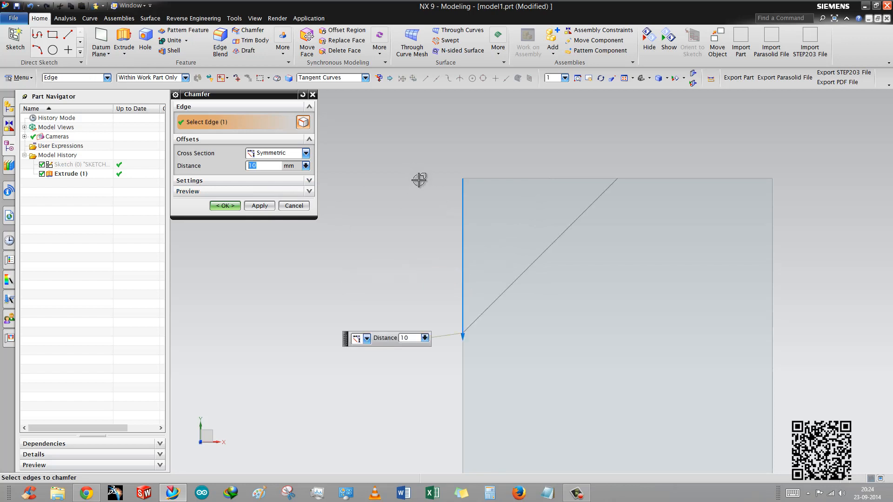
mouse_move(415, 177)
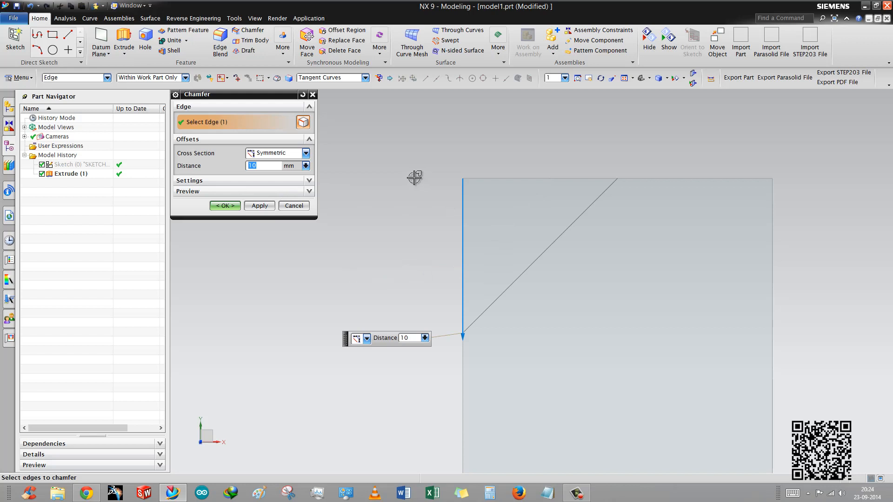
left_click(225, 206)
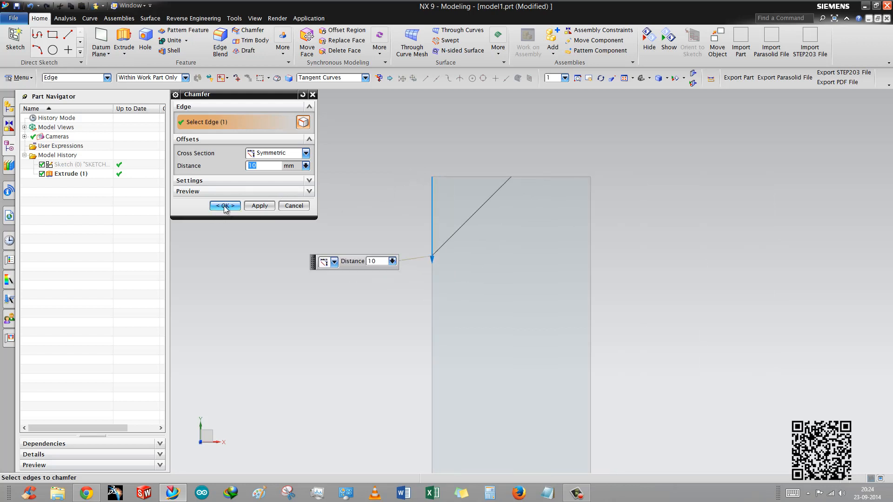
left_click(223, 205)
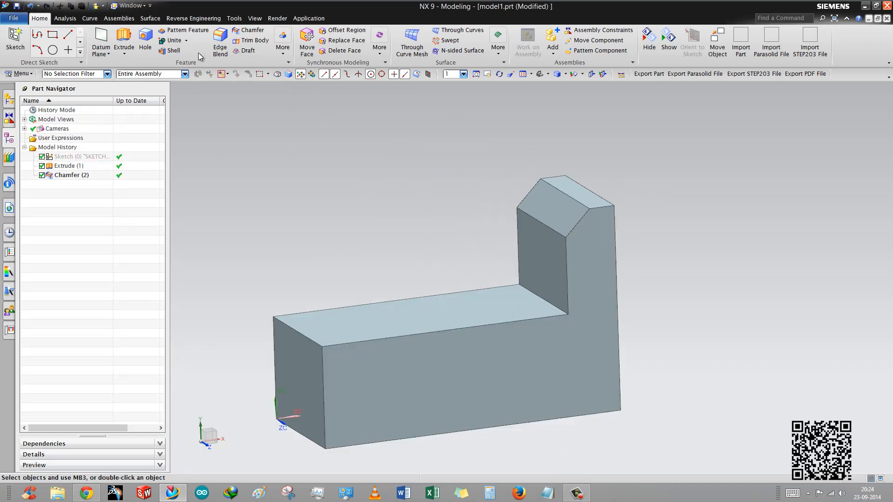
Step: Create an asymmetric 5 mm by 10 mm chamfer on the inner corner edge with direction reversed, as Chamfer (3)
left_click(252, 29)
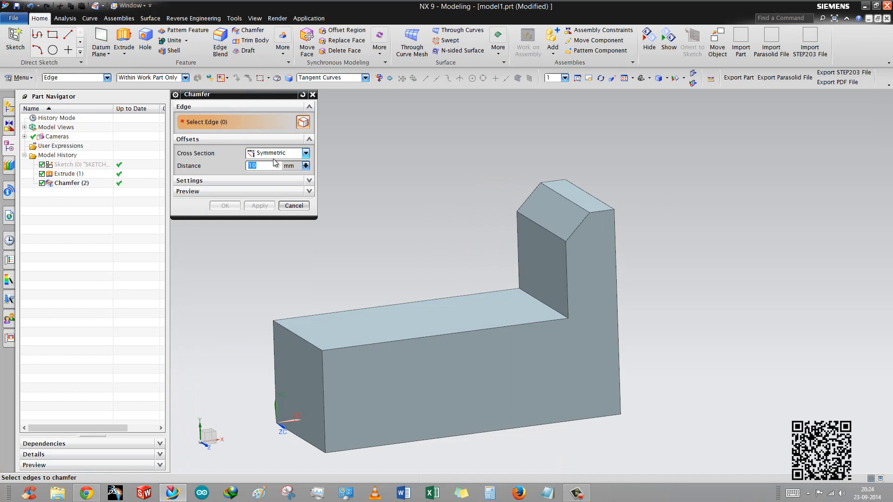
left_click(306, 153)
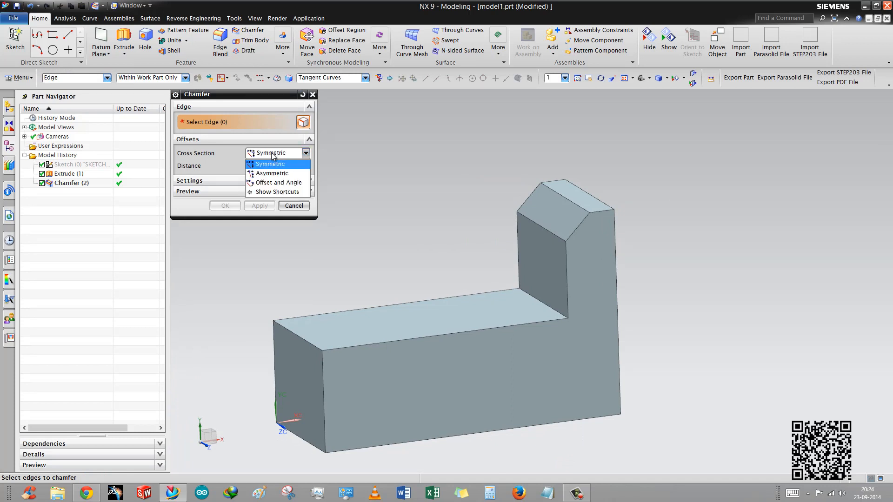
left_click(272, 173)
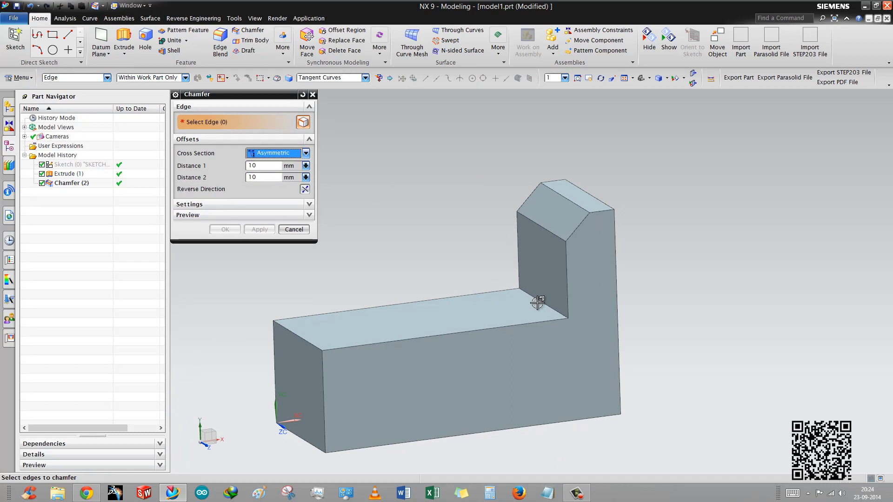
left_click(538, 301)
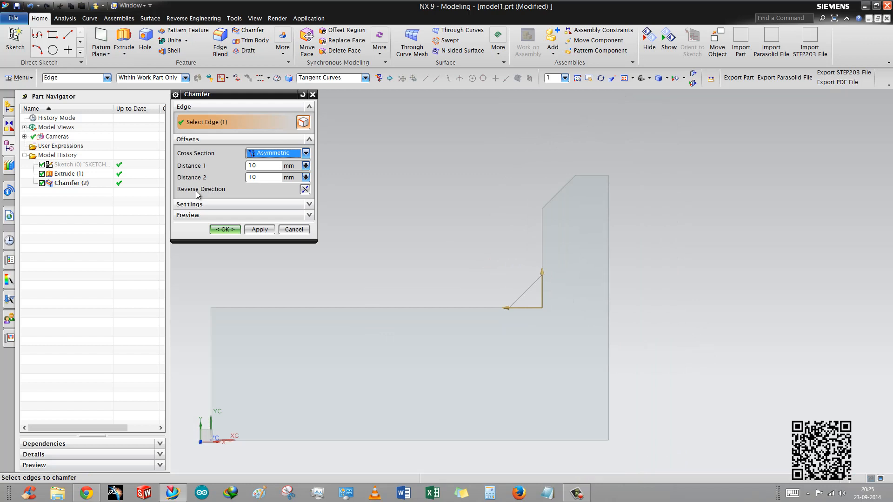
mouse_move(306, 199)
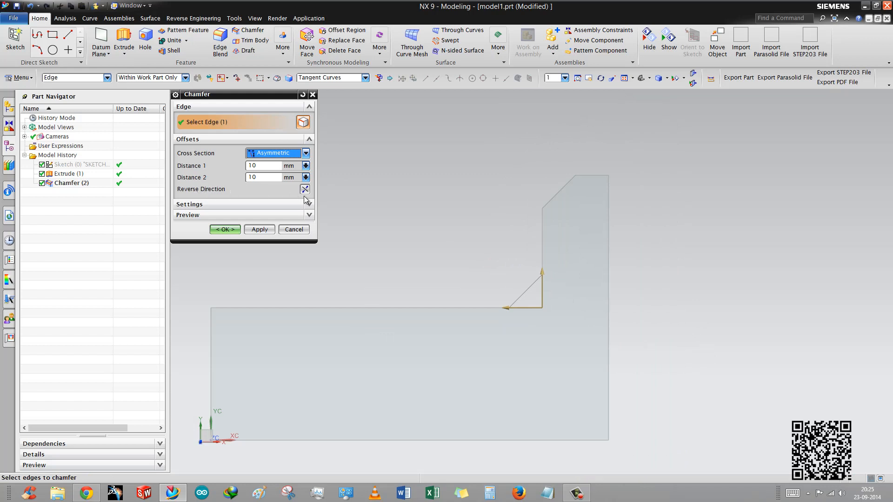
mouse_move(500, 284)
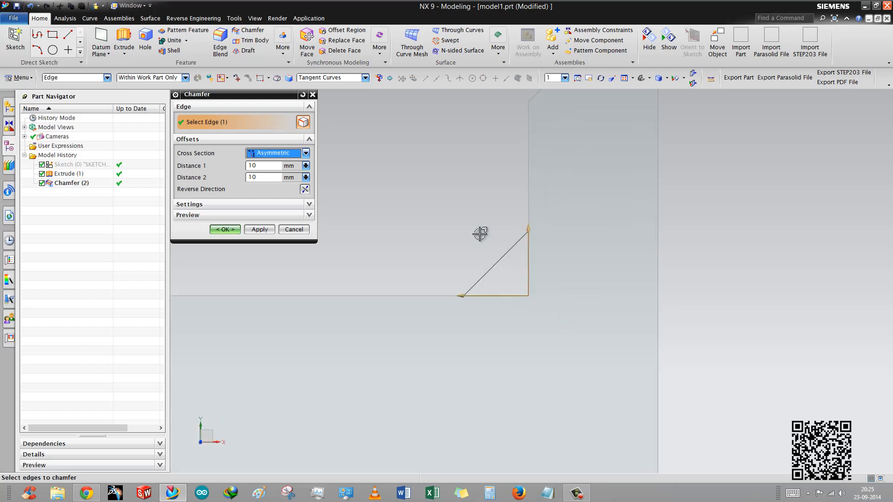
mouse_move(529, 231)
type("25")
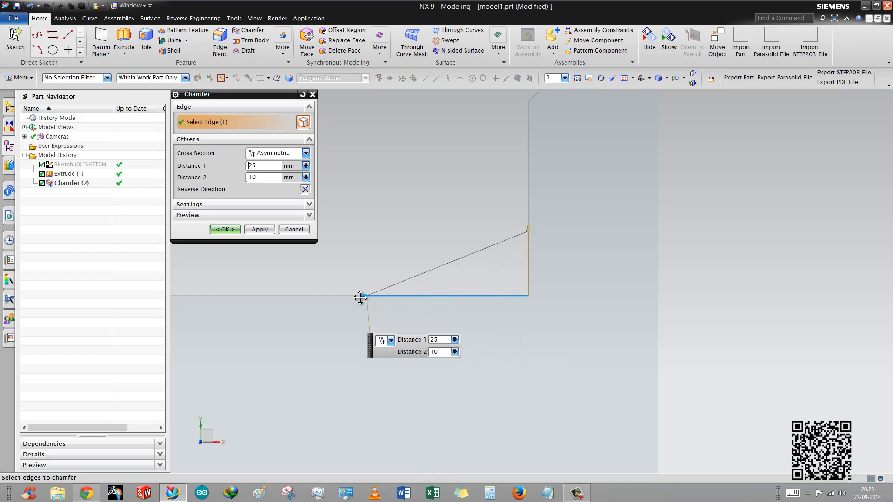
mouse_move(361, 298)
type("5")
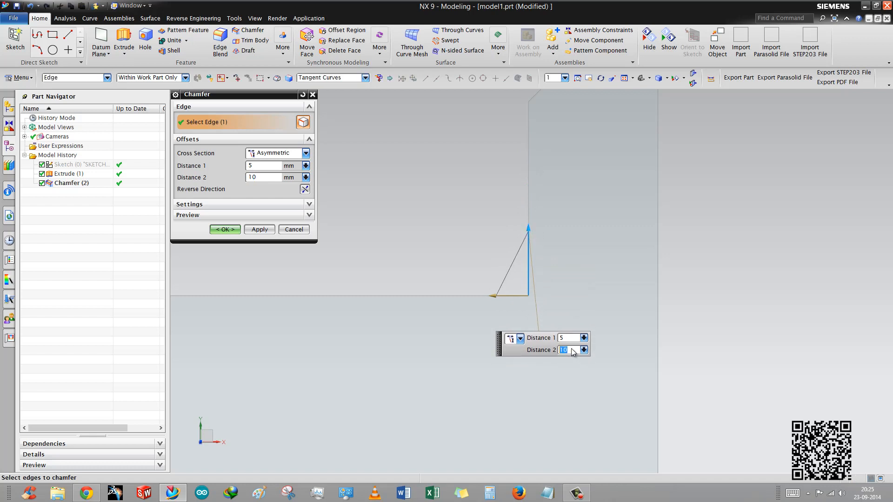
mouse_move(255, 198)
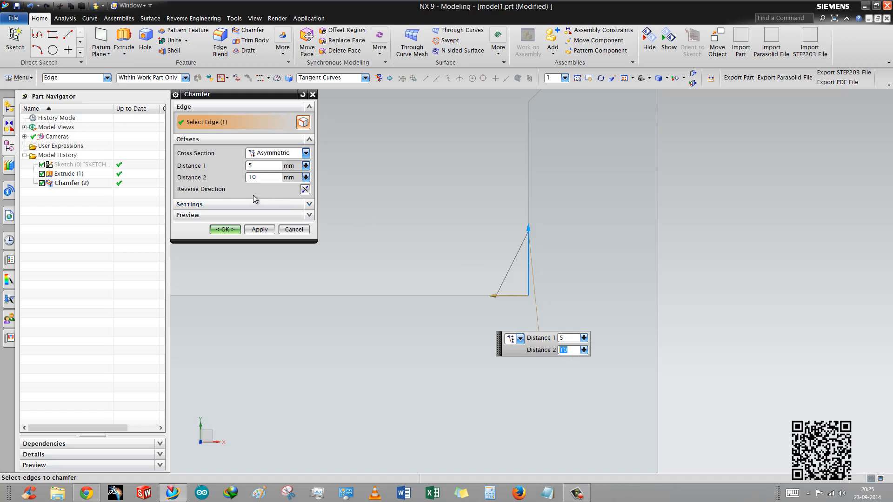
mouse_move(215, 197)
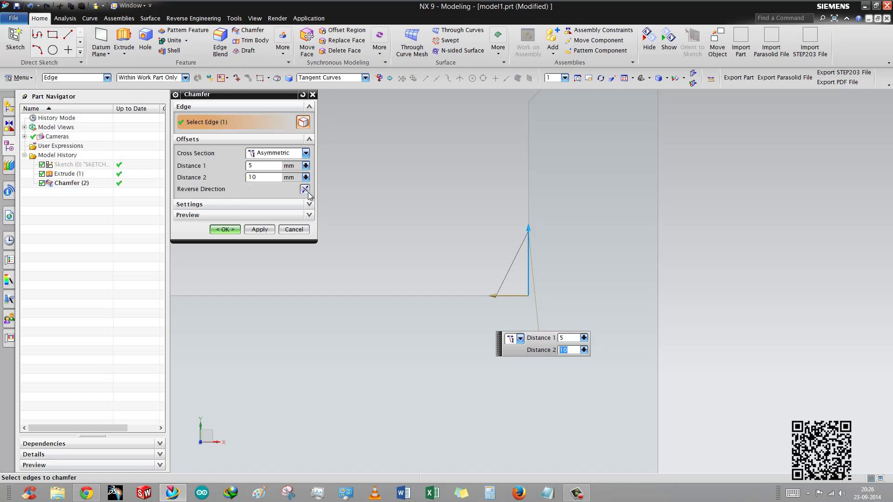
left_click(305, 189)
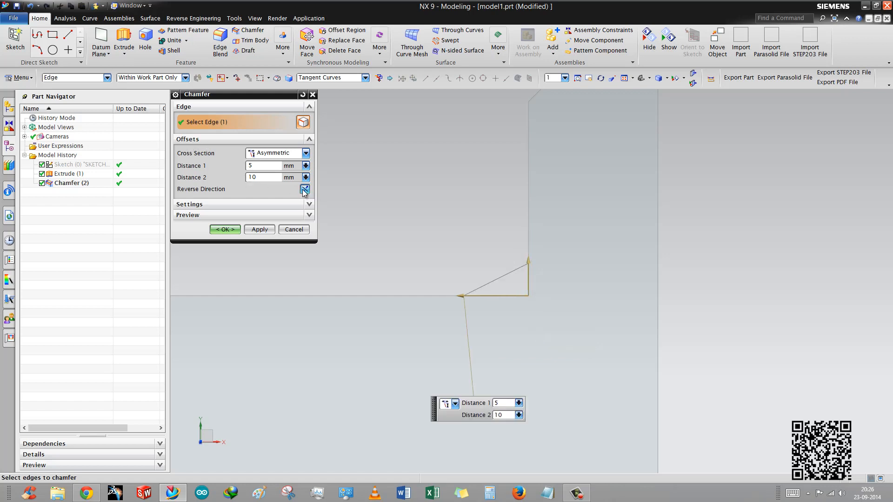
mouse_move(298, 199)
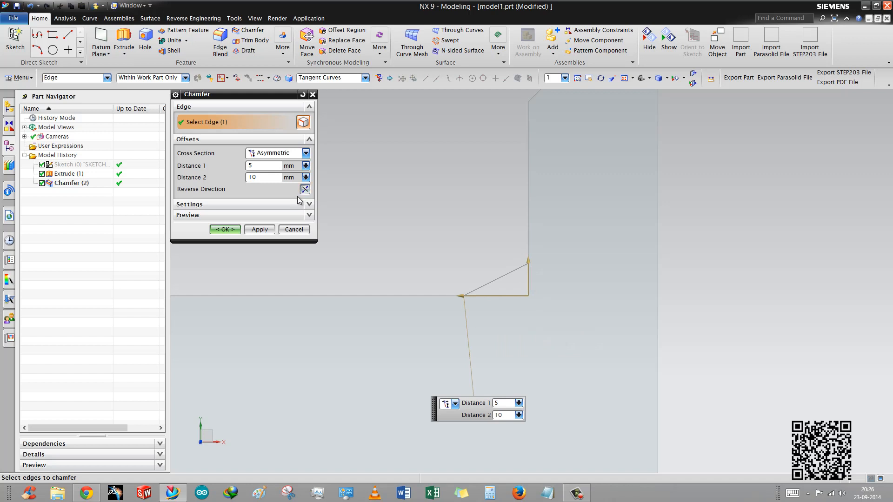
left_click(224, 228)
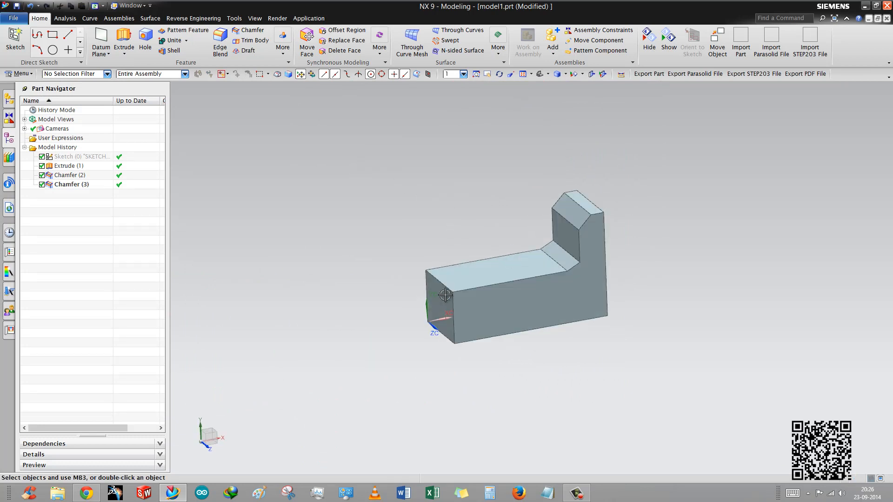
Step: Begin an Offset and Angle chamfer (5 mm at 45°) and pick an edge of the block
left_click(252, 30)
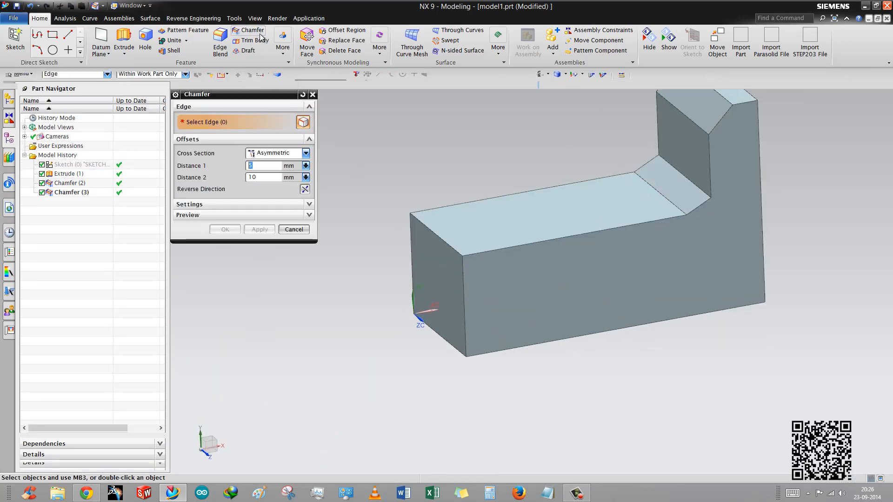
left_click(305, 152)
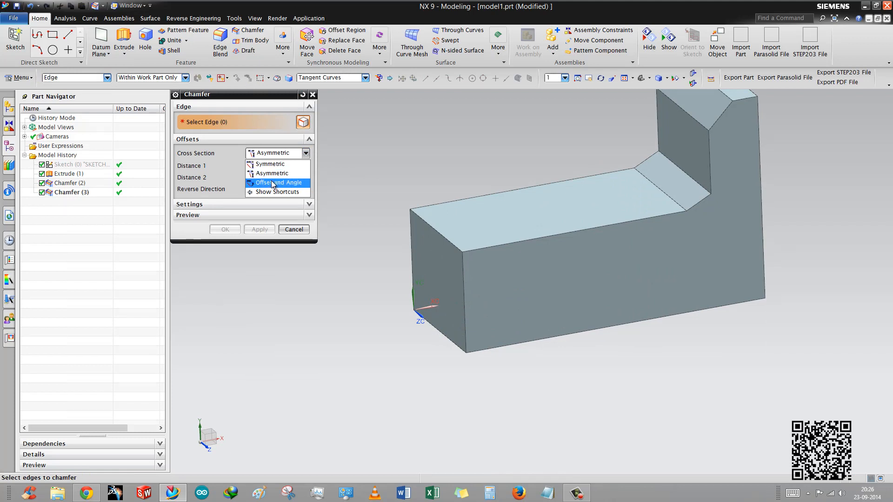
left_click(277, 183)
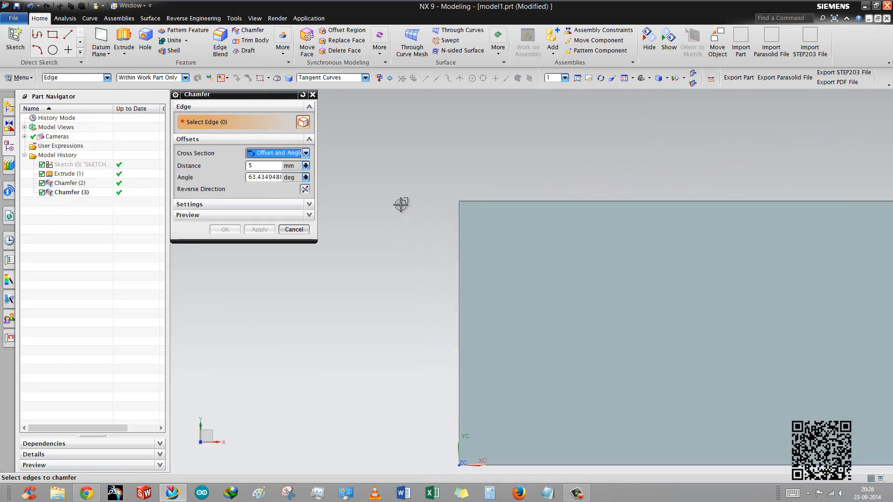
mouse_move(422, 196)
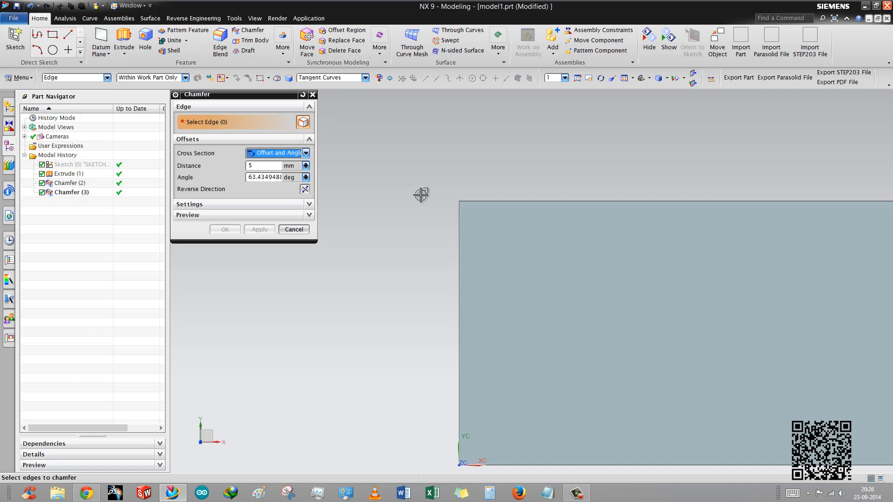
mouse_move(422, 193)
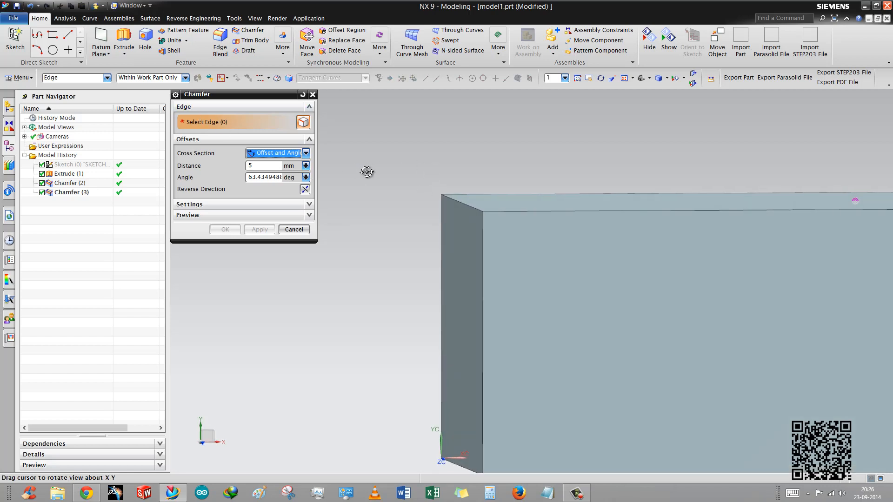
left_click(486, 188)
type("45")
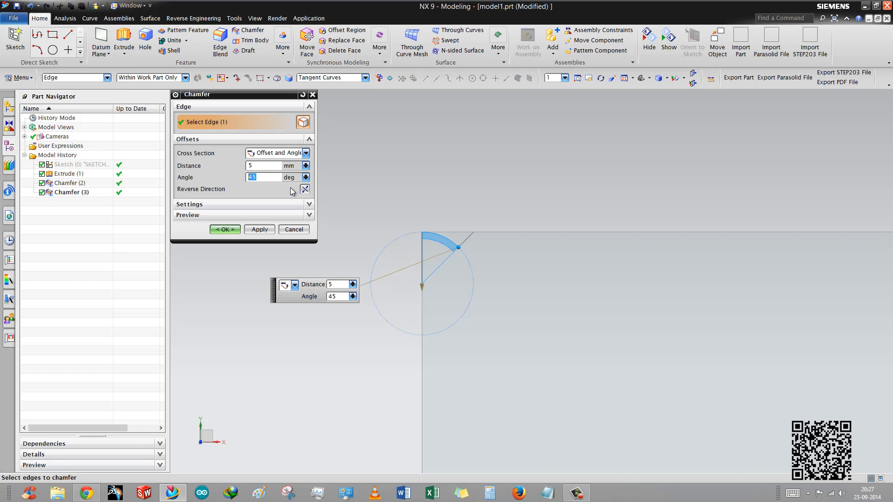
Step: Keep Offset and Angle and change the chamfer distance to 12 mm
left_click(305, 153)
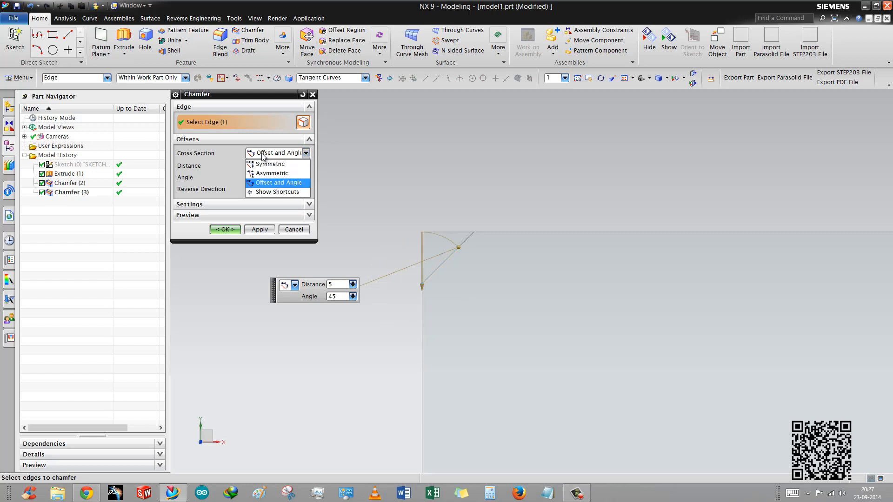
left_click(279, 183)
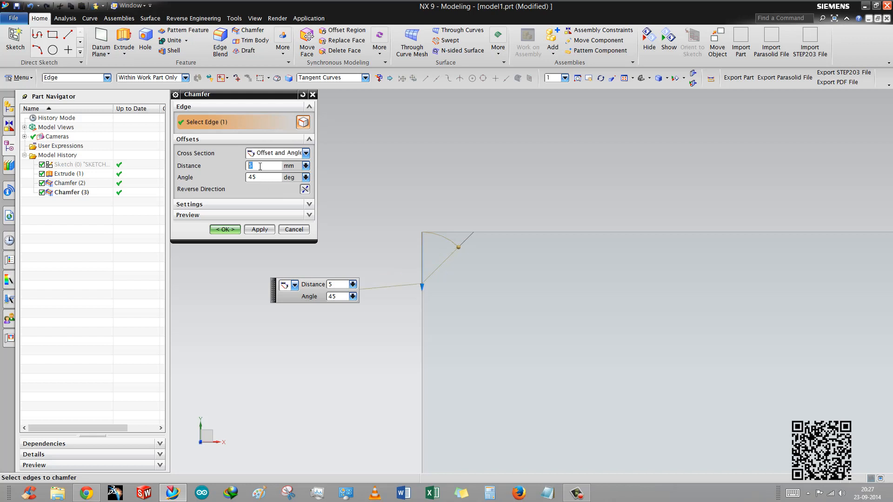
type("1")
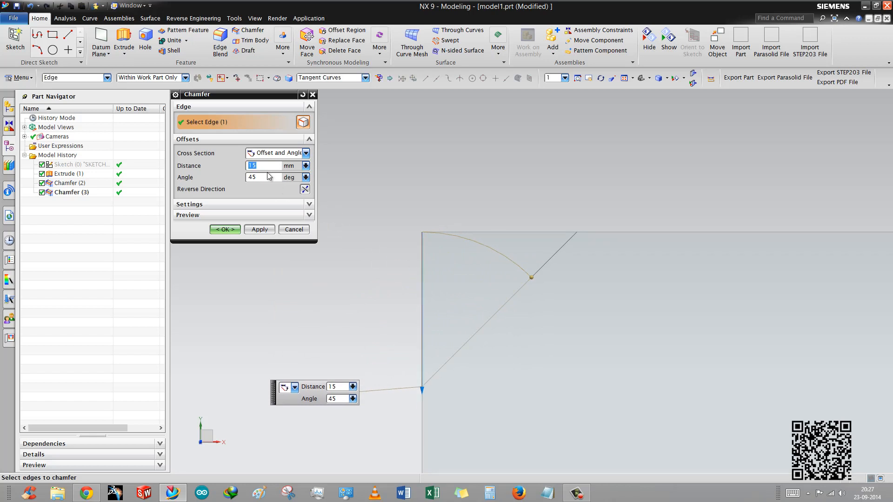
type("12")
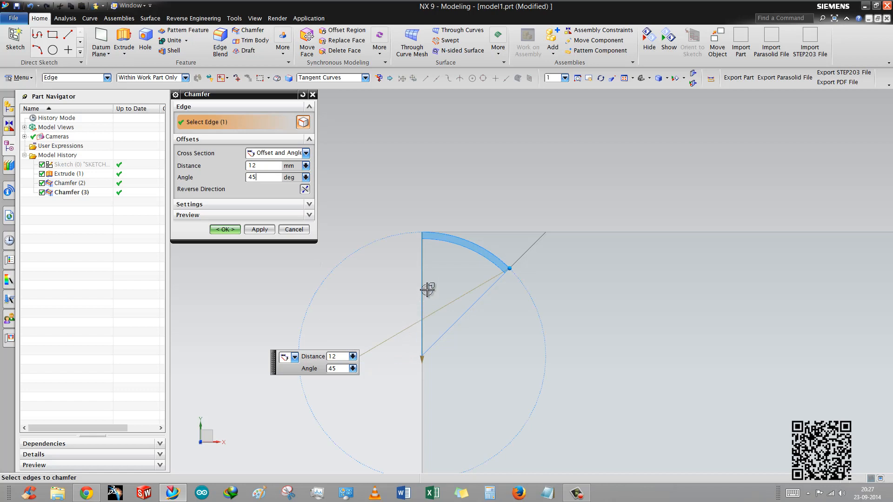
mouse_move(537, 259)
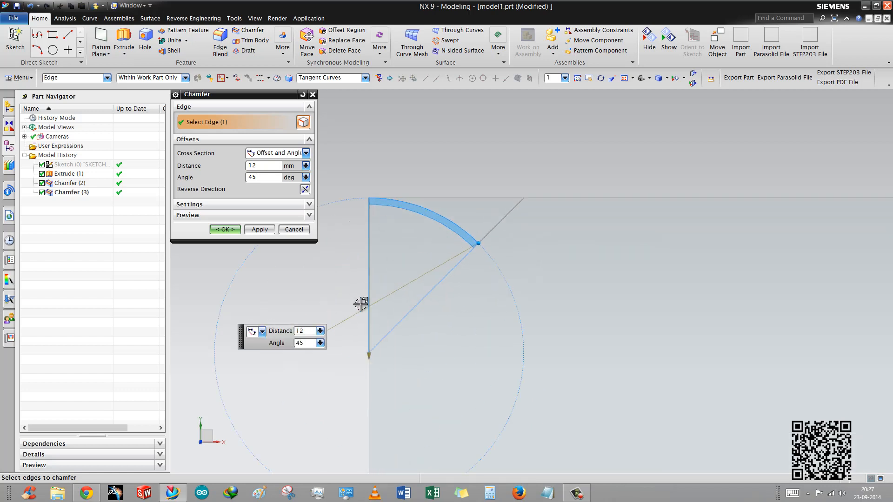
mouse_move(477, 238)
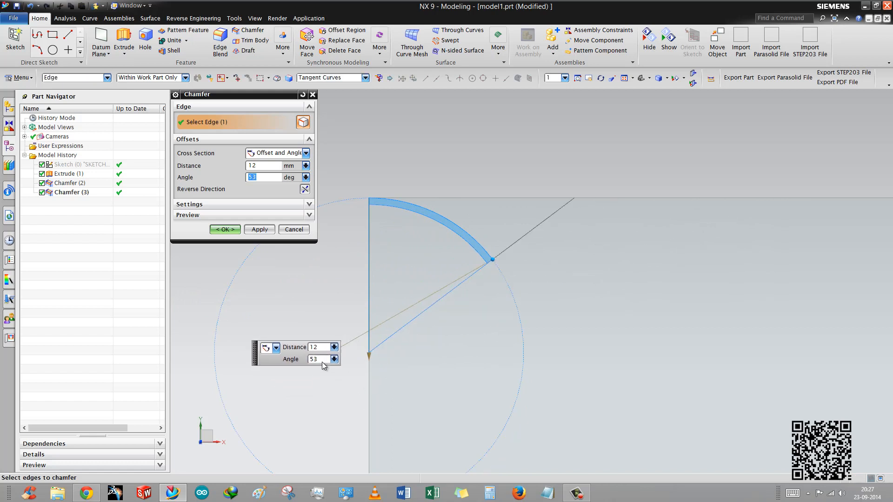
Step: Set the angle to 70° and confirm, creating Chamfer (4) at 12 mm and 70°
type("45")
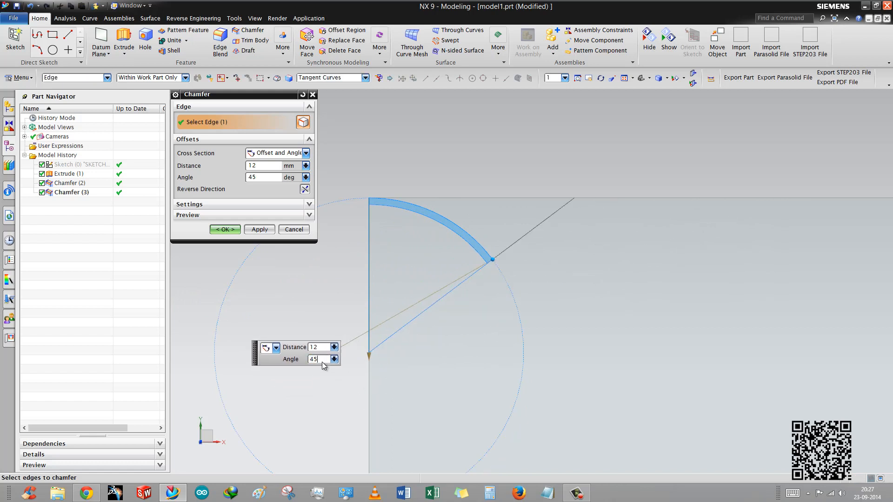
triple_click(312, 342)
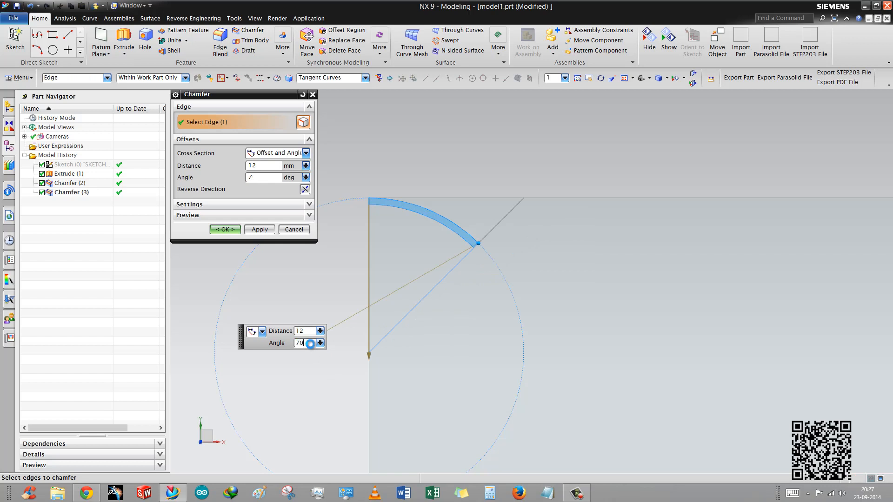
type("70")
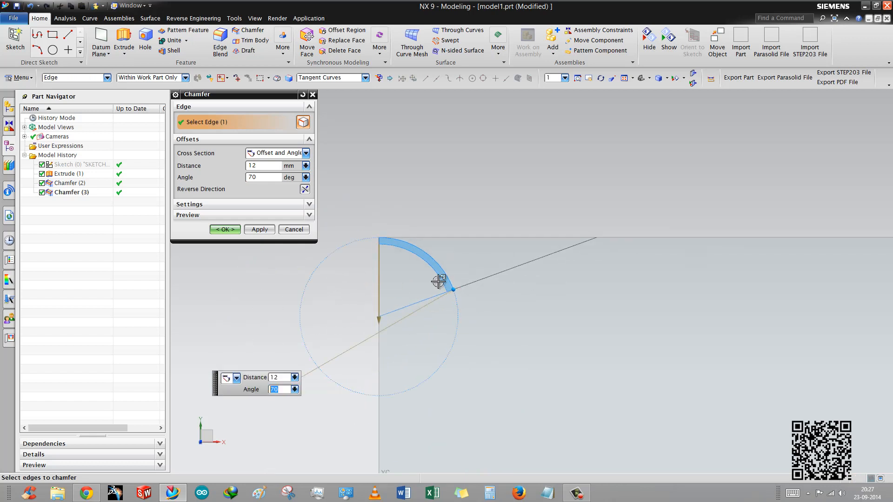
mouse_move(544, 316)
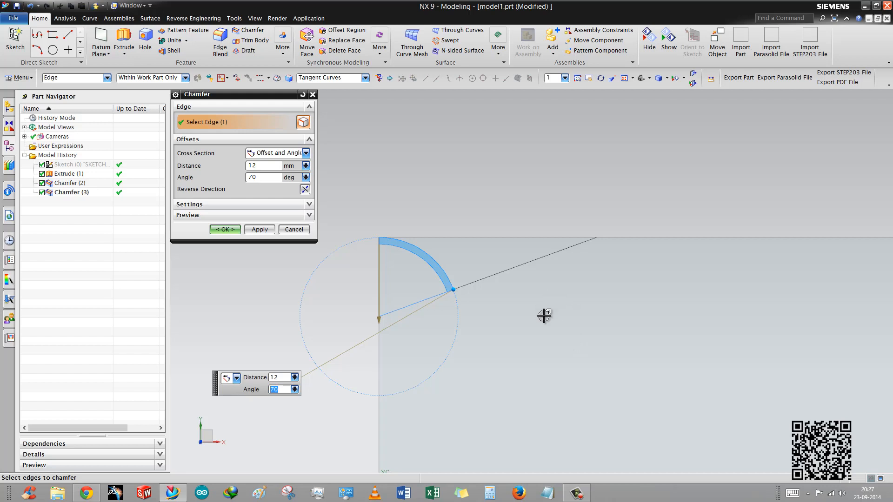
mouse_move(534, 308)
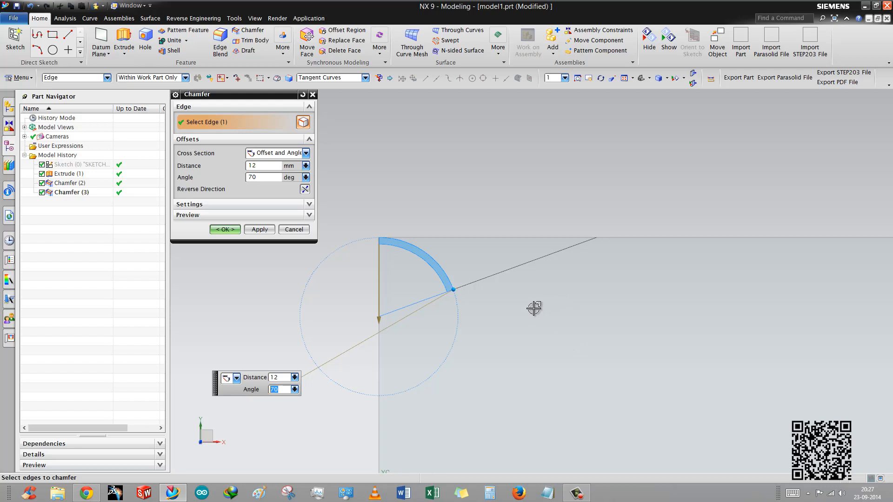
mouse_move(472, 300)
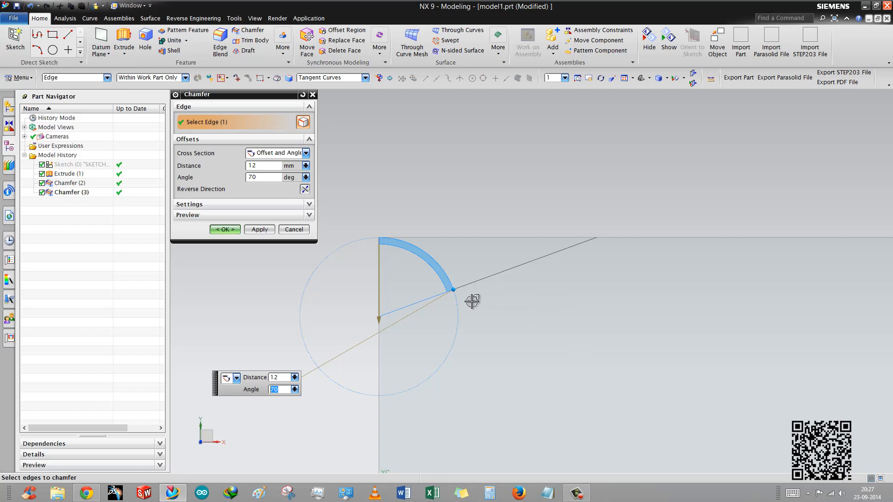
mouse_move(512, 298)
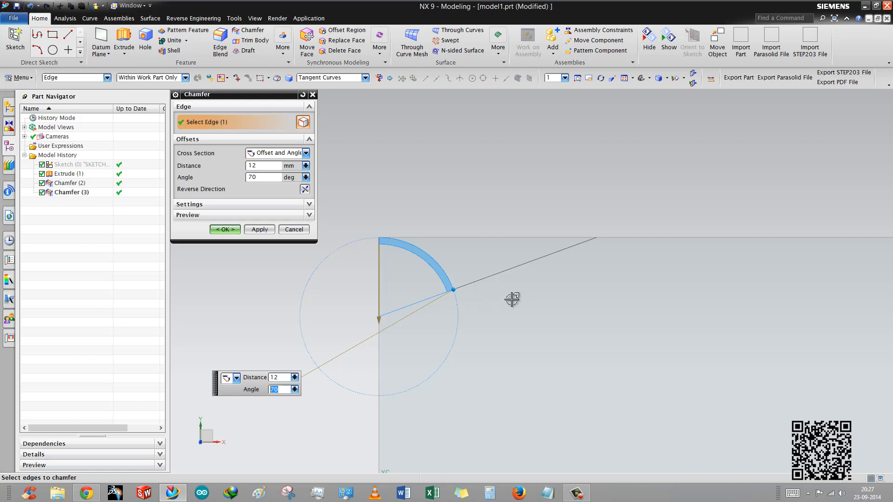
mouse_move(272, 263)
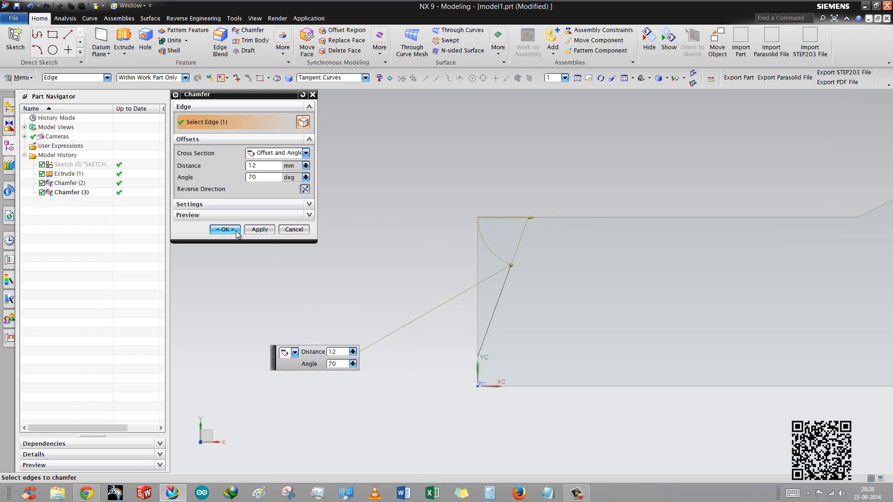
left_click(223, 230)
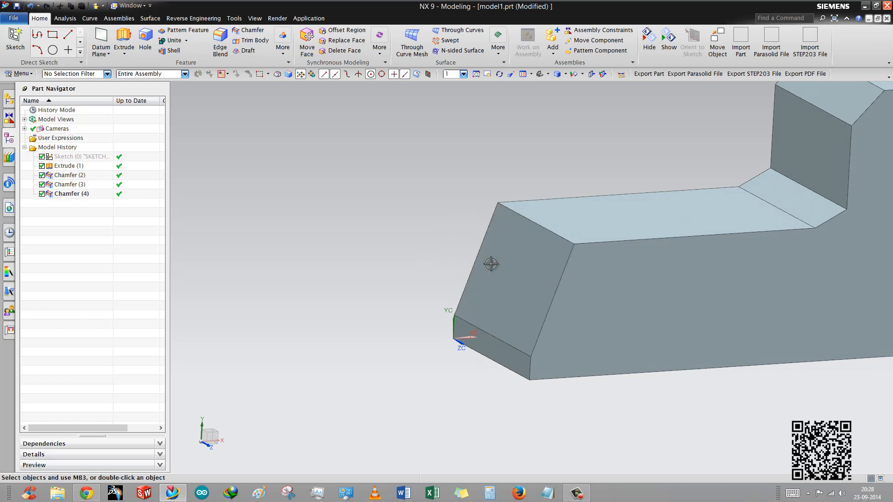
mouse_move(300, 231)
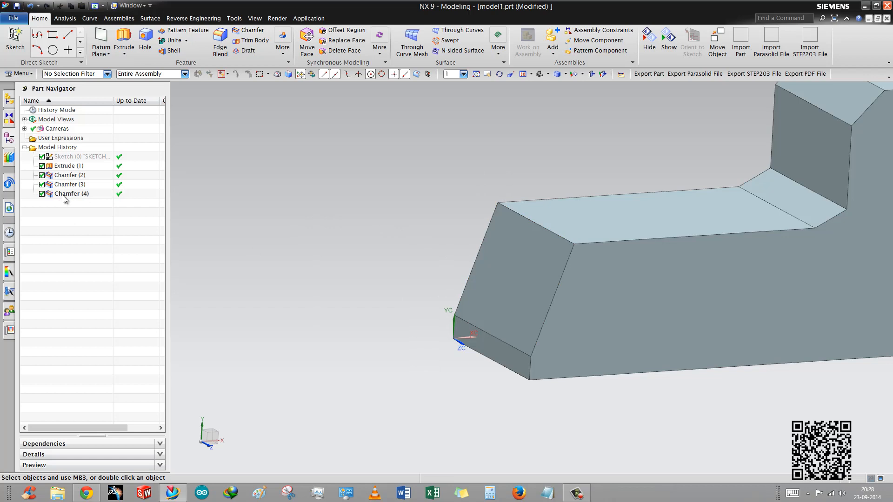
Step: Edit Chamfer (4) parameters to change its distance from 12 mm to 10 mm, keeping 70°
left_click(72, 193)
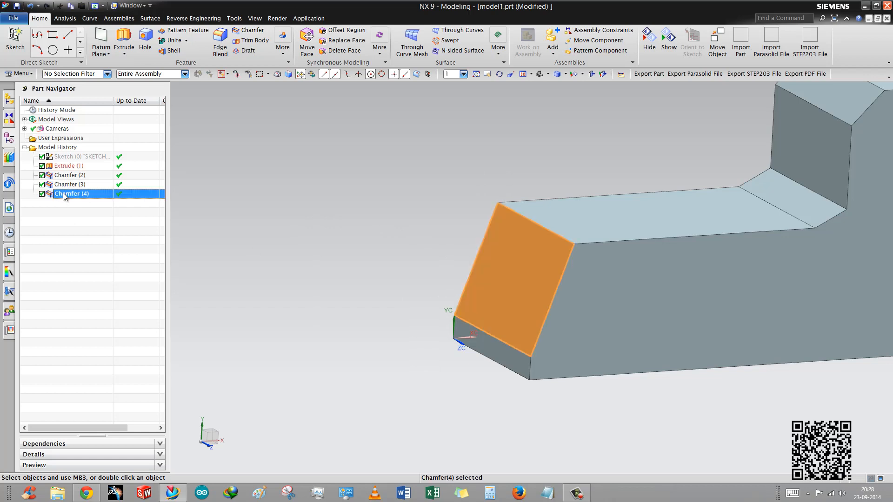
right_click(72, 194)
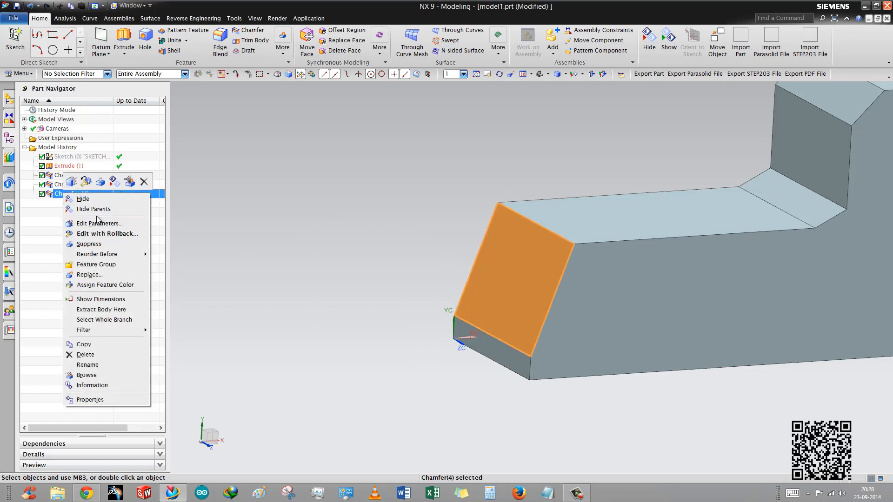
mouse_move(100, 223)
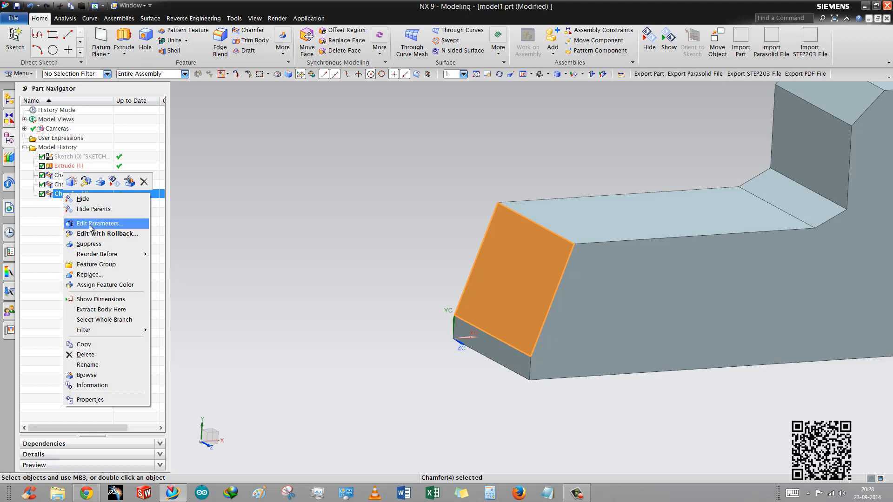
left_click(100, 223)
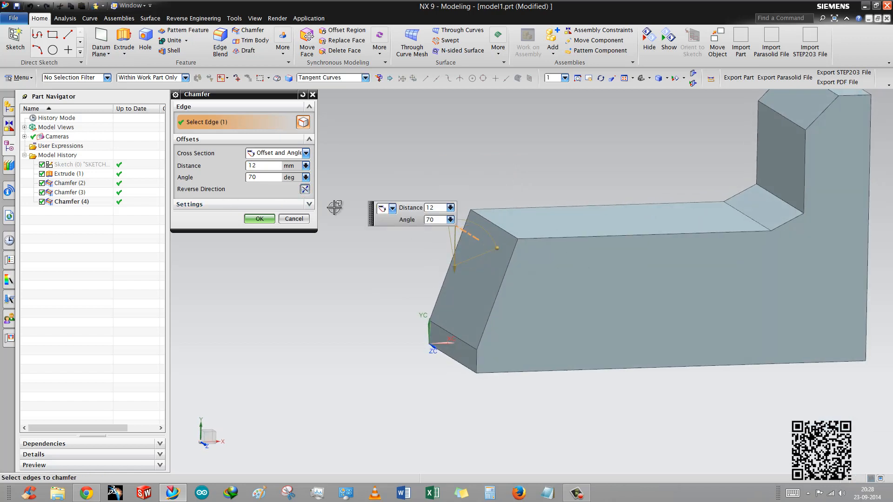
triple_click(264, 166)
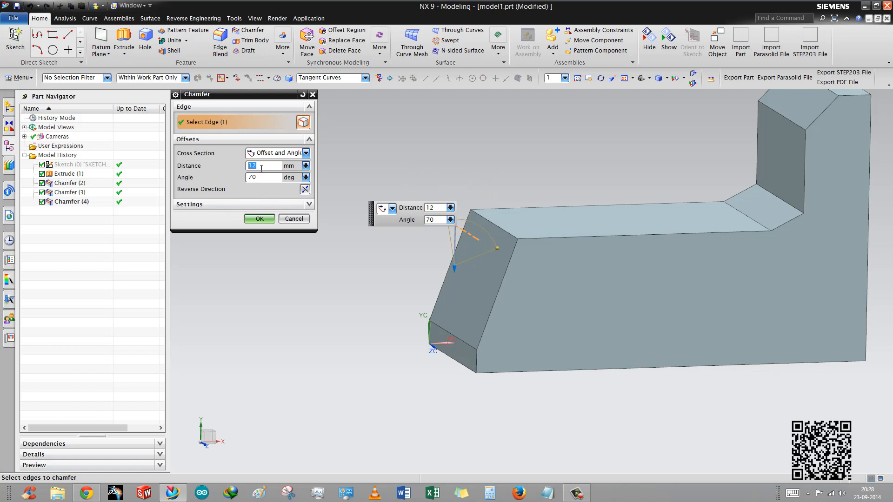
type("10")
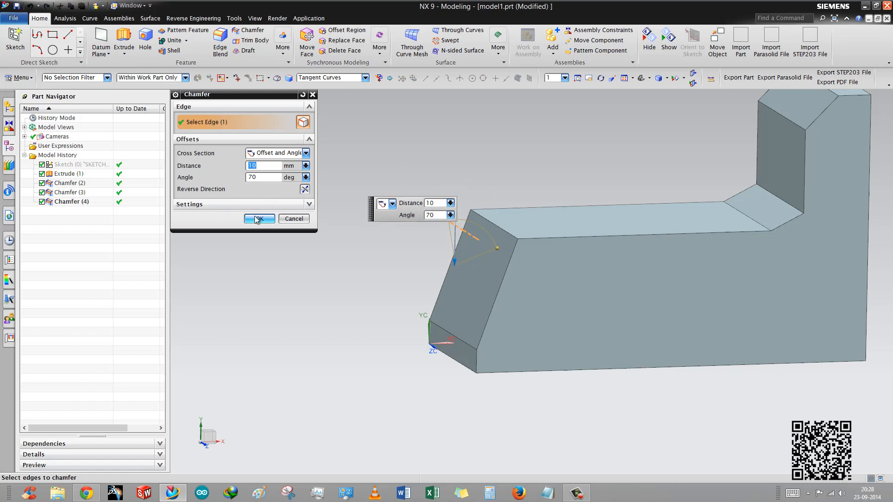
left_click(258, 219)
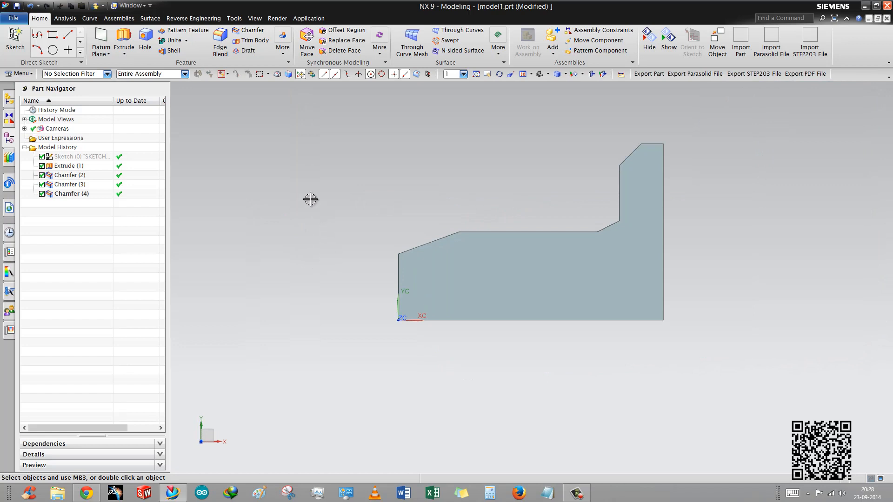
mouse_move(304, 164)
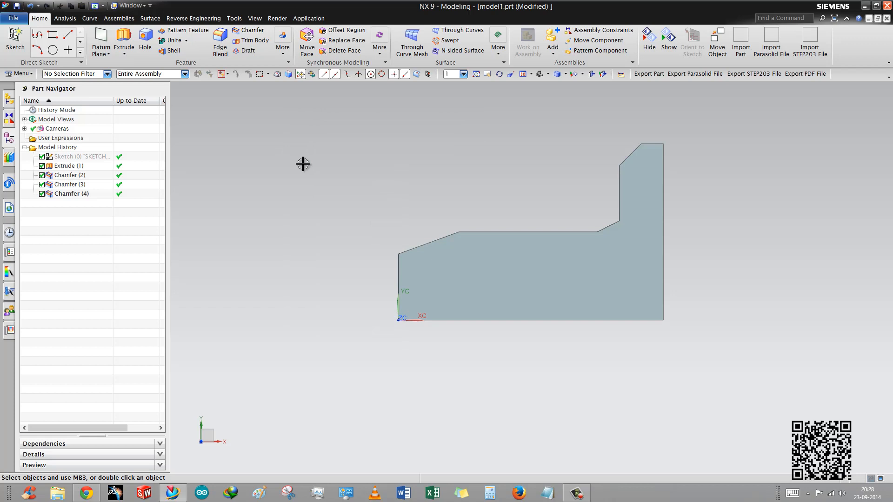
mouse_move(259, 199)
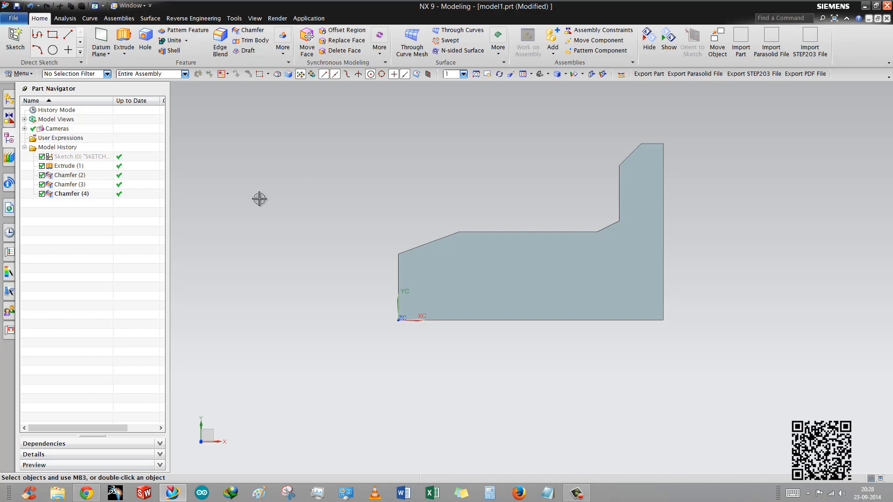